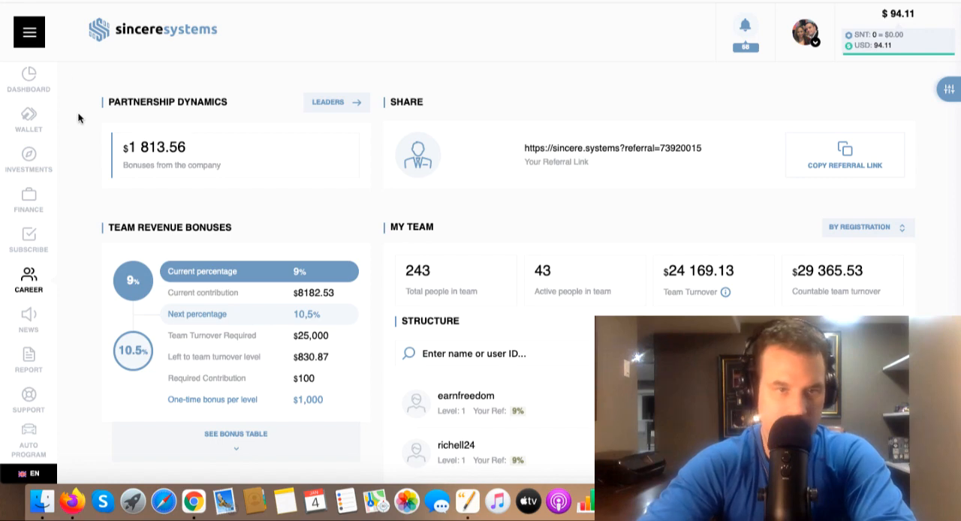
Show the dashboard overview with total deposit, monthly income and the income dynamics chart
{"action": "left_click", "coordinate": [29, 78]}
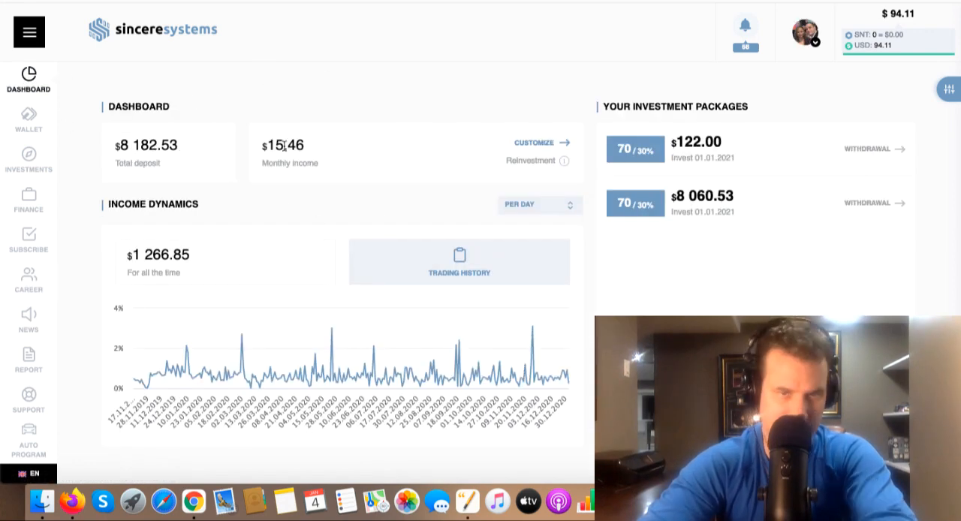
{"action": "mouse_move", "coordinate": [523, 296]}
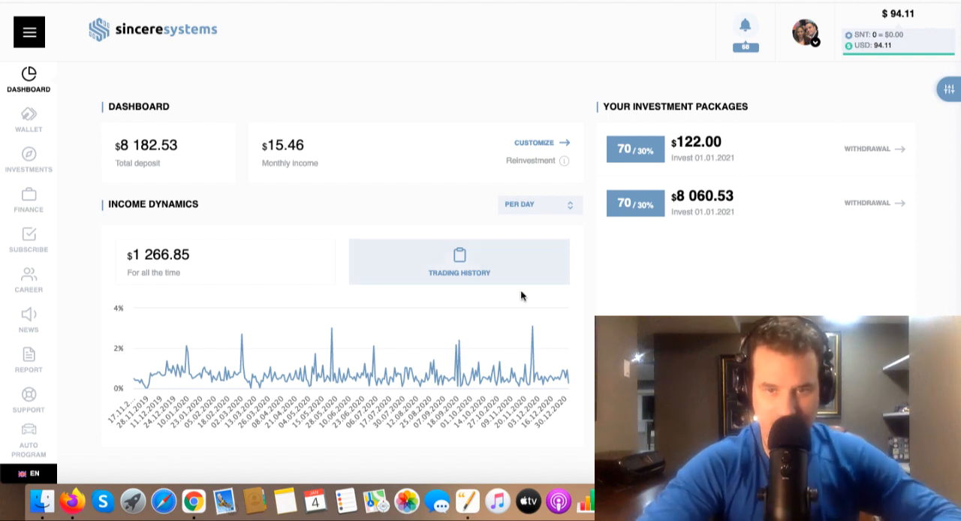
{"action": "mouse_move", "coordinate": [569, 386]}
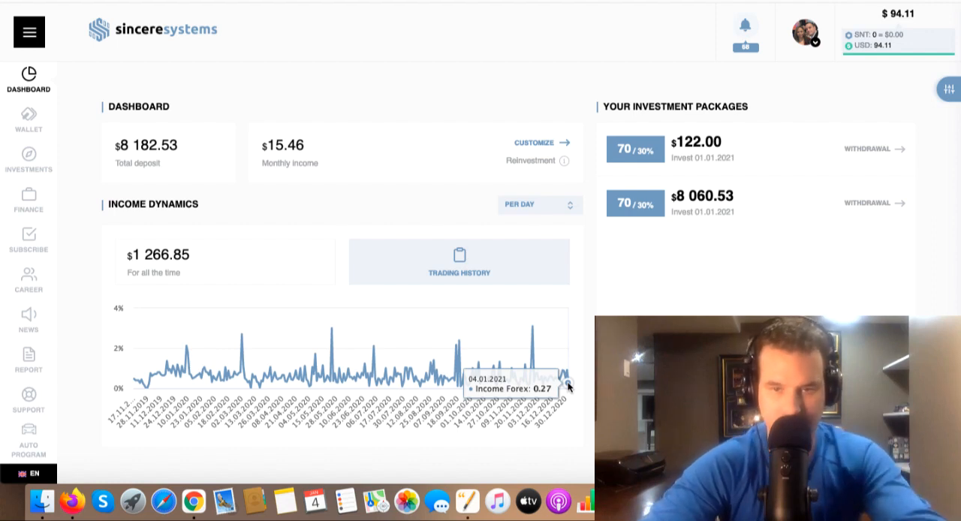
{"action": "mouse_move", "coordinate": [532, 365]}
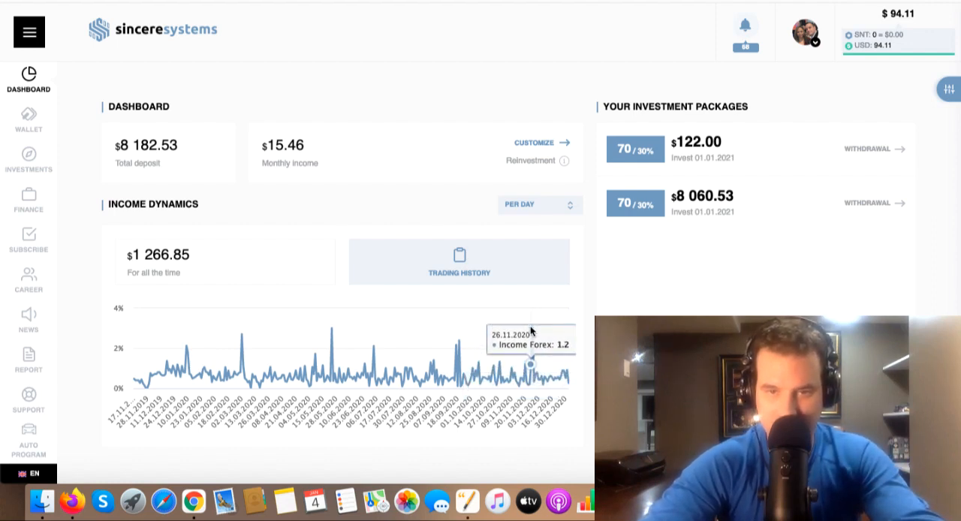
{"action": "mouse_move", "coordinate": [558, 377]}
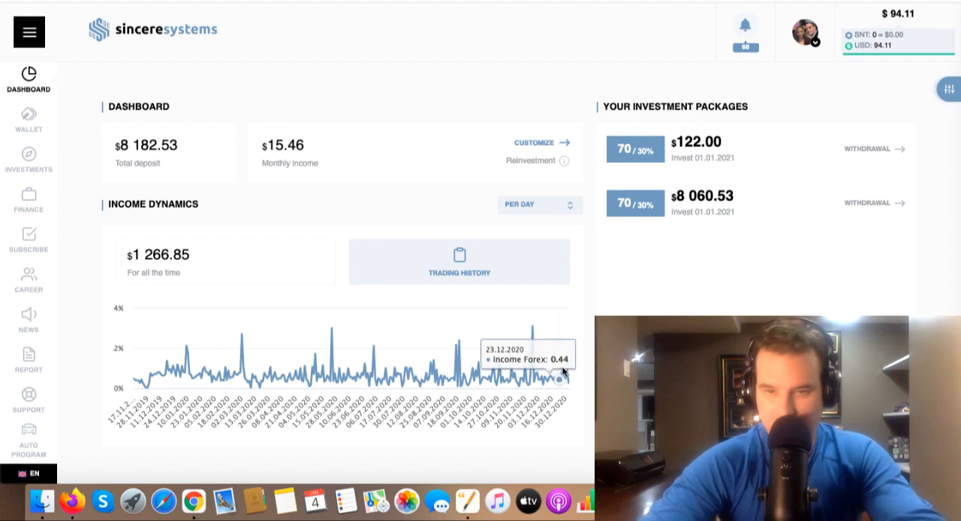
{"action": "mouse_move", "coordinate": [445, 379]}
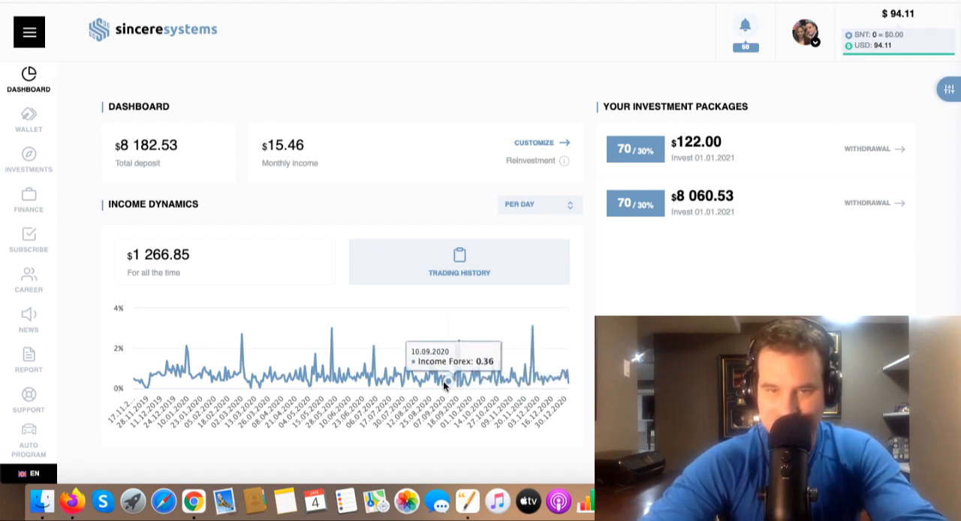
{"action": "mouse_move", "coordinate": [522, 382]}
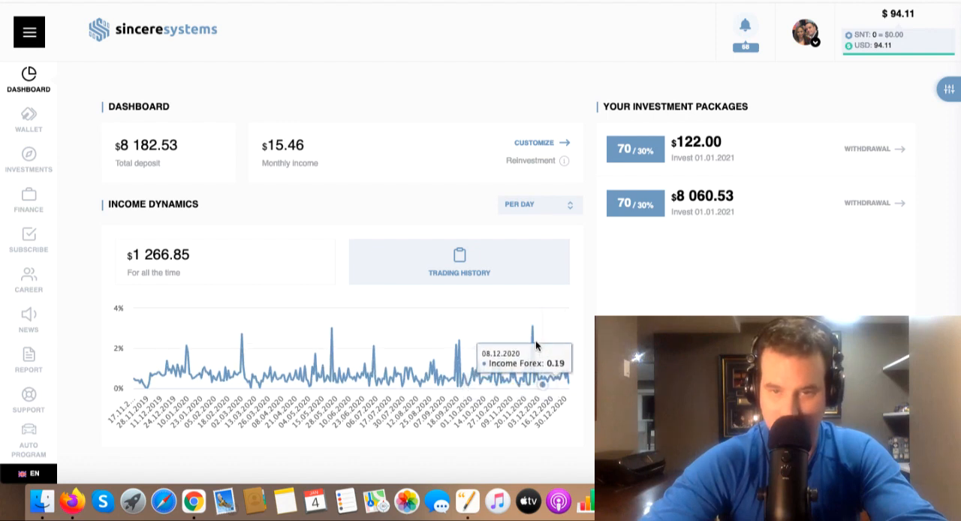
{"action": "mouse_move", "coordinate": [532, 326]}
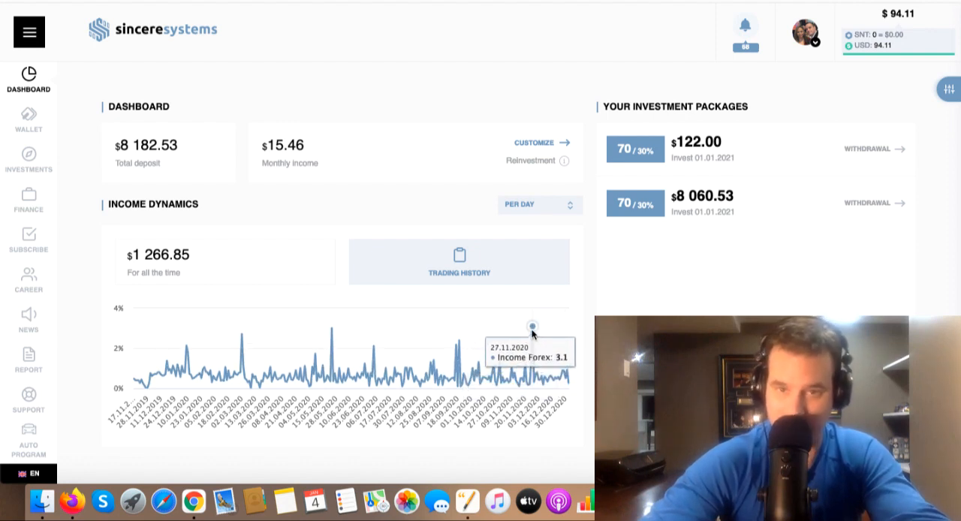
{"action": "mouse_move", "coordinate": [568, 387]}
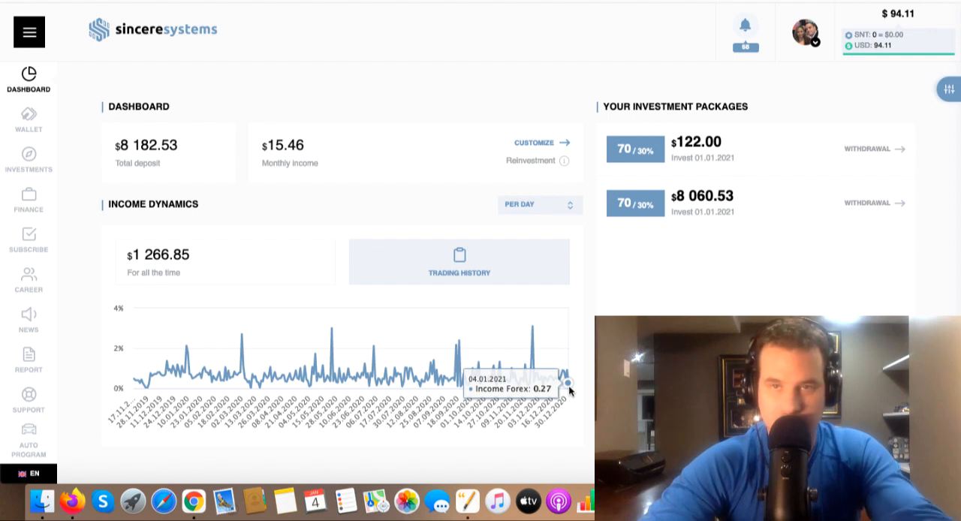
{"action": "mouse_move", "coordinate": [439, 394]}
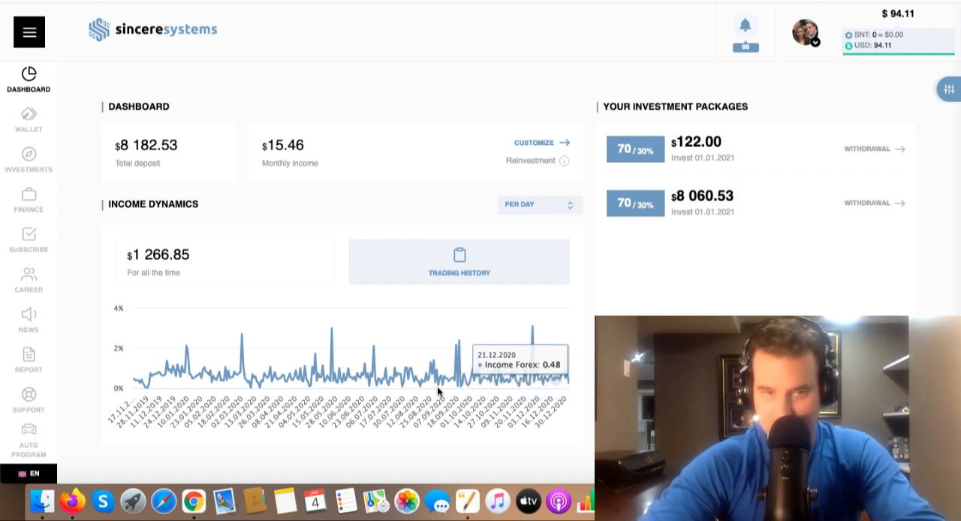
{"action": "mouse_move", "coordinate": [248, 382]}
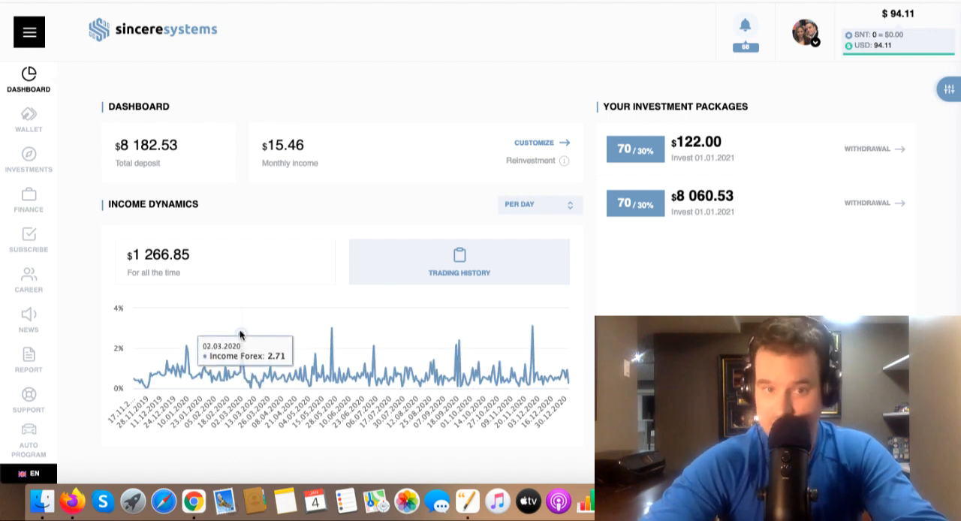
{"action": "mouse_move", "coordinate": [245, 338]}
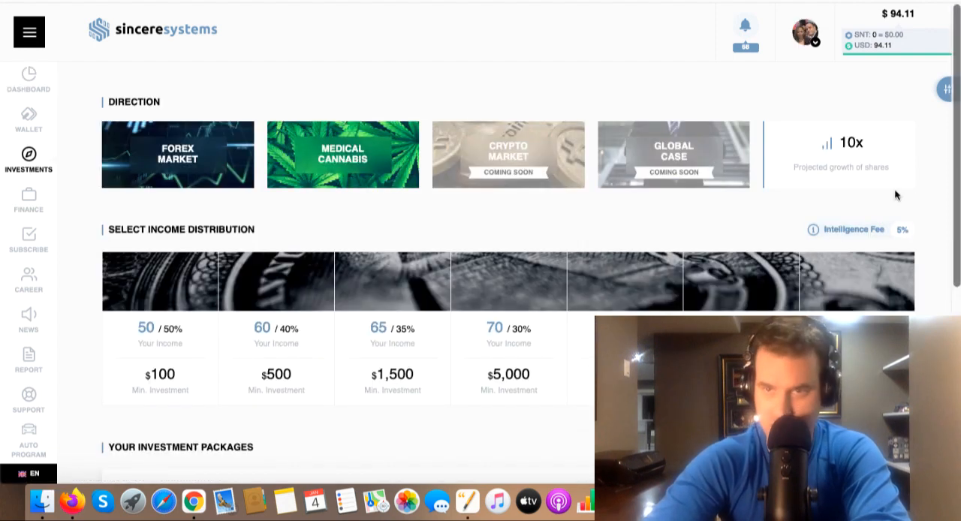
{"action": "mouse_move", "coordinate": [872, 34]}
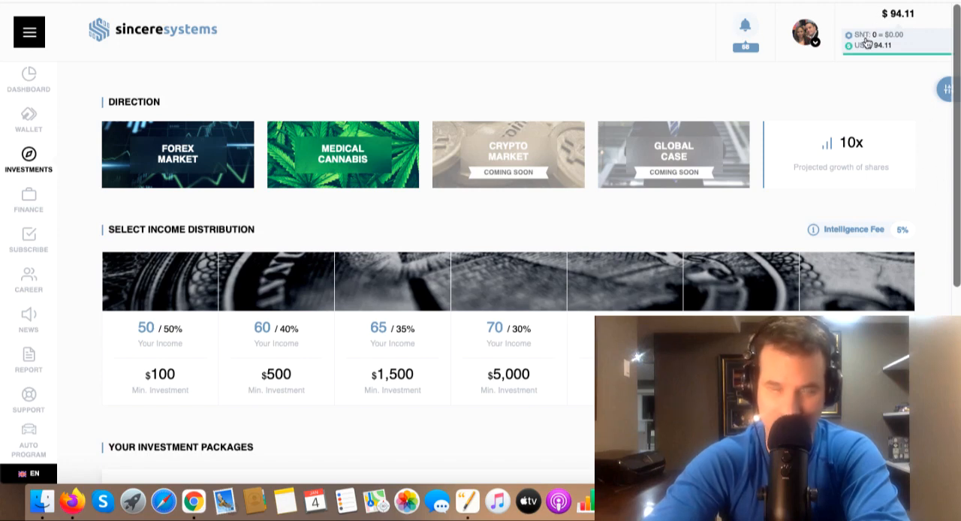
Scroll the Investments page down to the Your Investment Packages list
{"action": "scroll", "scroll_direction": "down", "scroll_amount": 3}
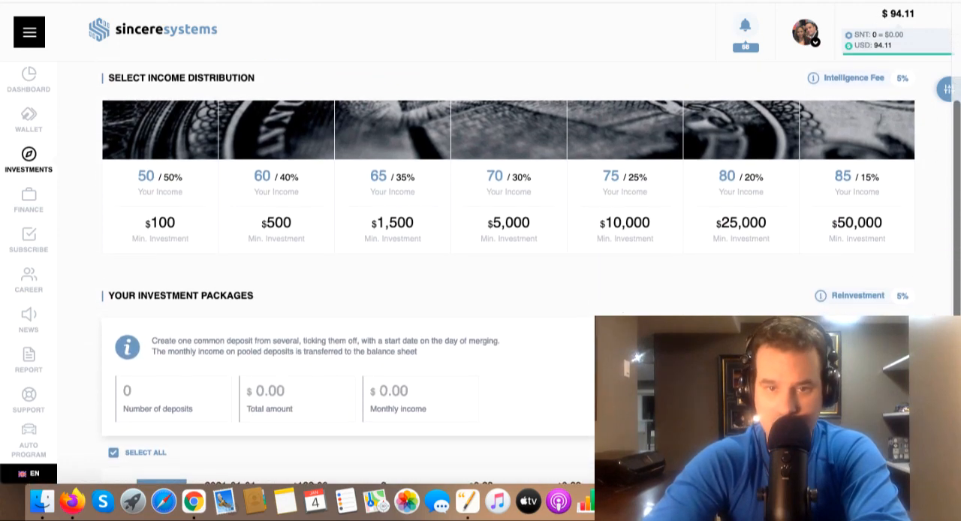
{"action": "scroll", "scroll_direction": "down", "scroll_amount": 3}
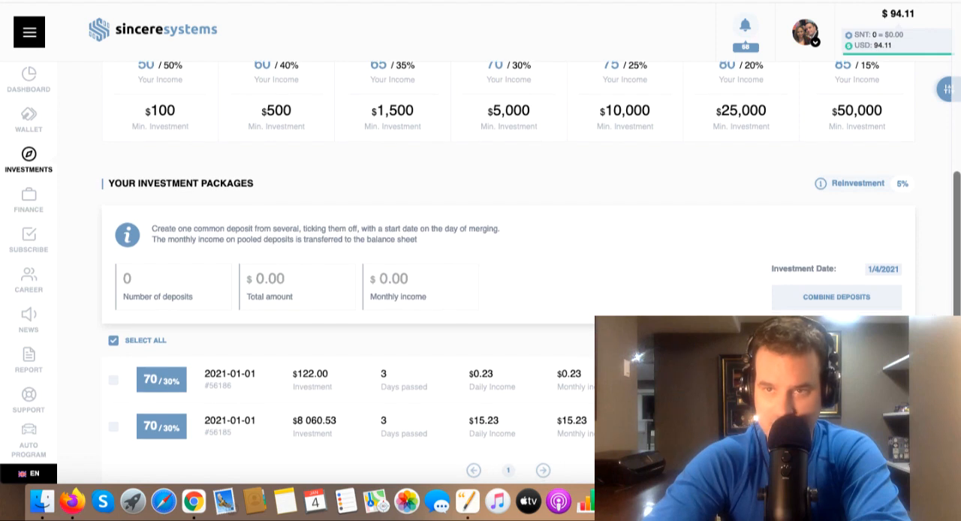
{"action": "scroll", "scroll_direction": "down", "scroll_amount": 3}
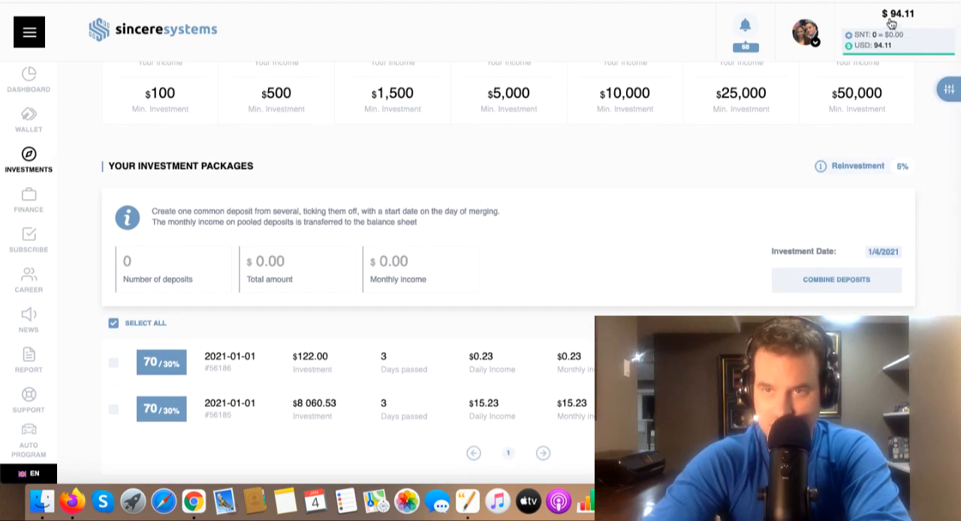
{"action": "left_click", "coordinate": [72, 502]}
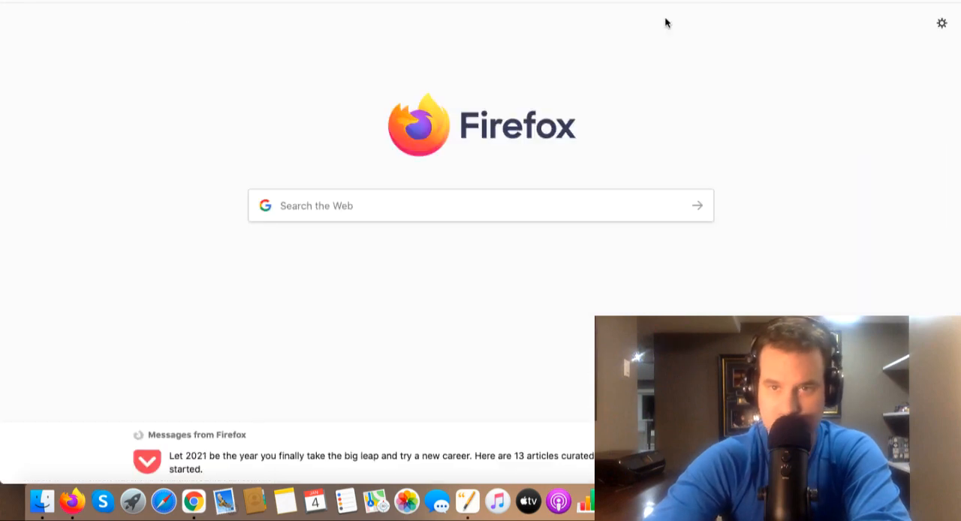
{"action": "left_click", "coordinate": [478, 204]}
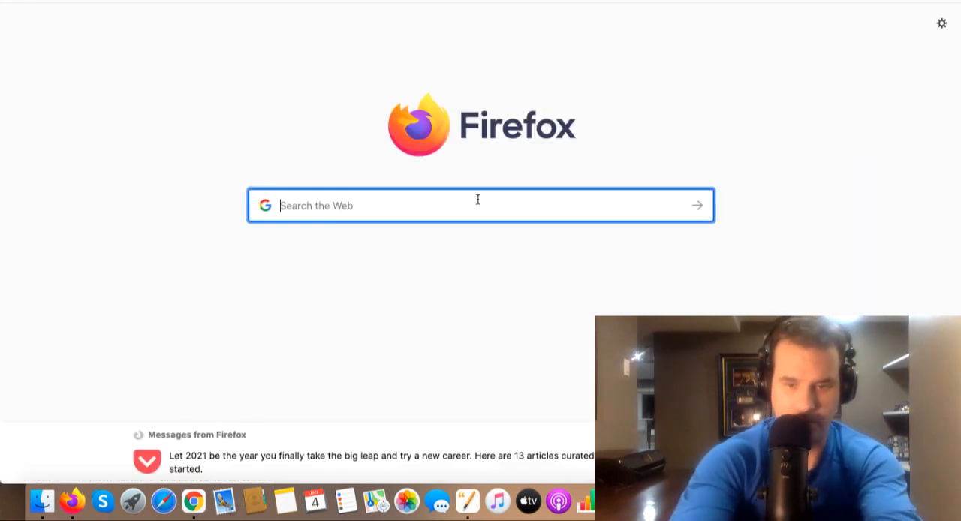
{"action": "type", "text": "94 +"}
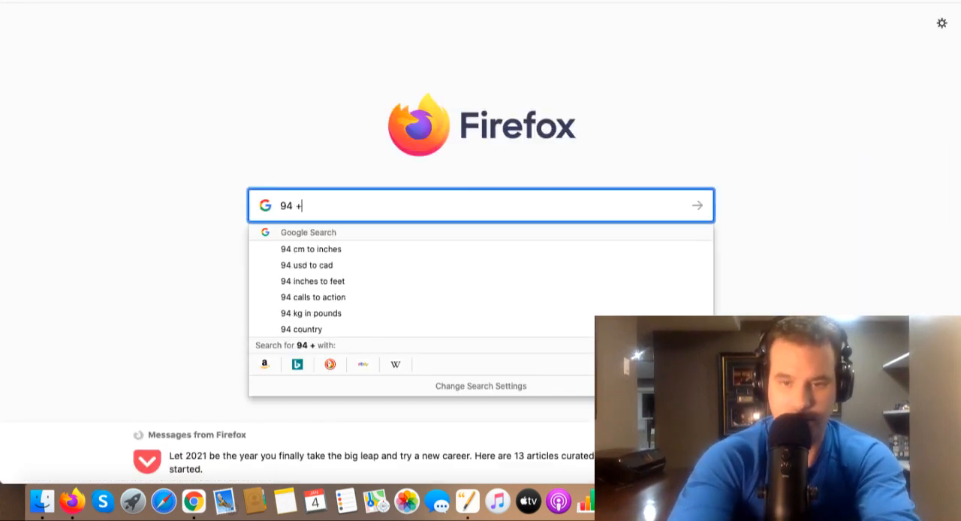
{"action": "type", "text": "15"}
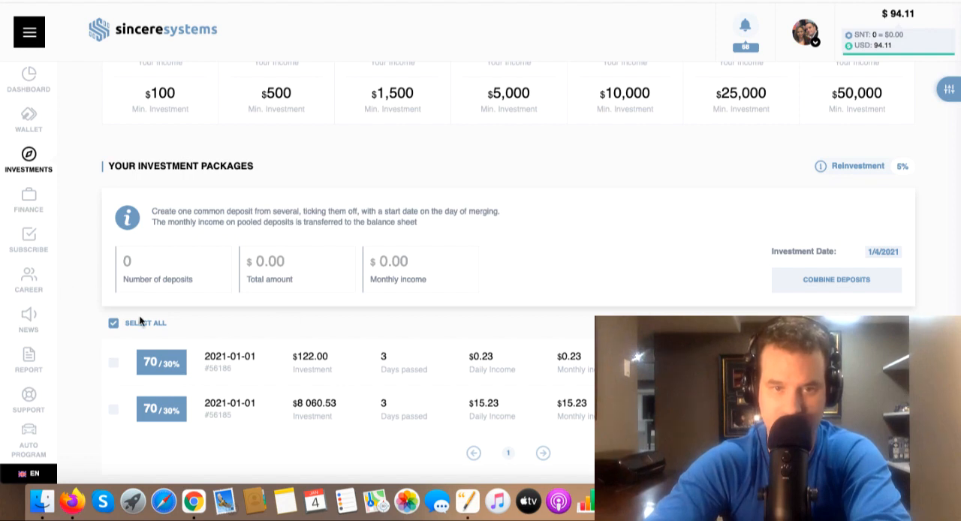
Select all investment packages and combine them into one new deposit
{"action": "left_click", "coordinate": [113, 323]}
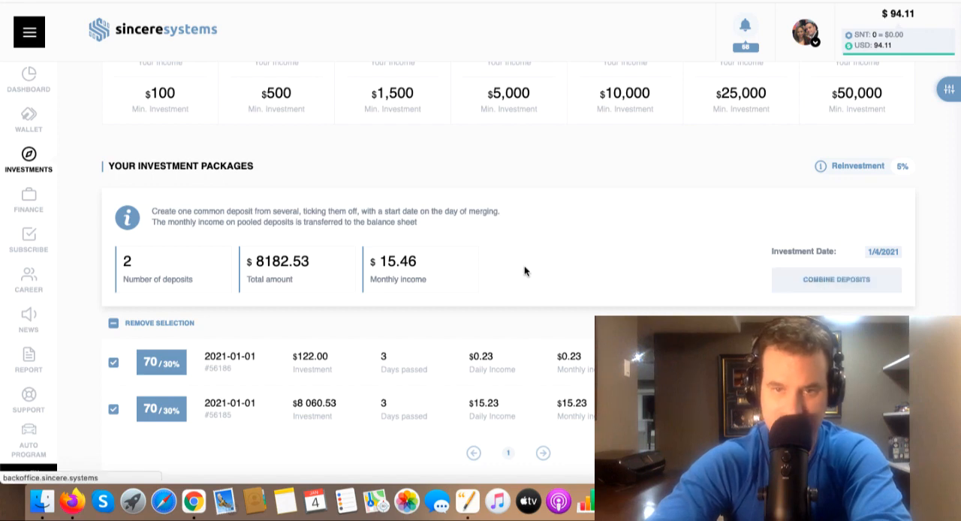
{"action": "left_click", "coordinate": [835, 279]}
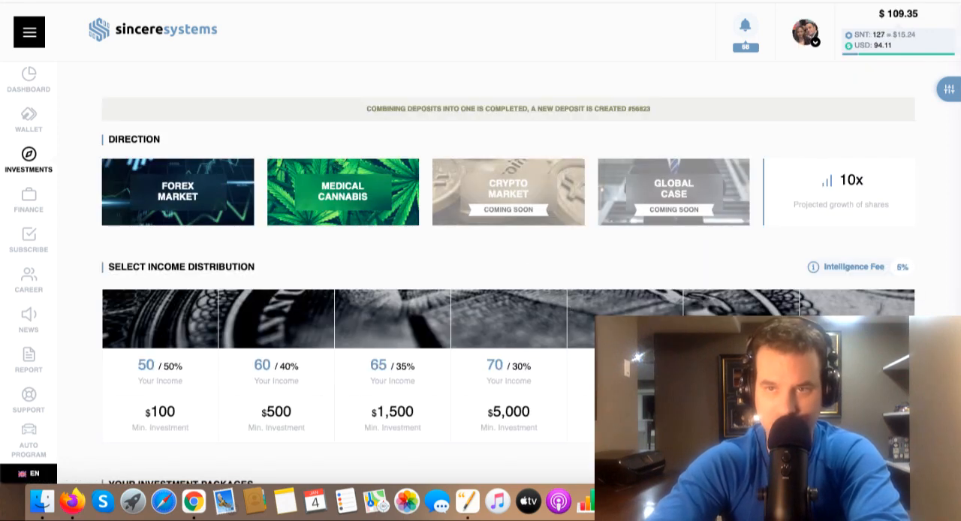
{"action": "mouse_move", "coordinate": [29, 201]}
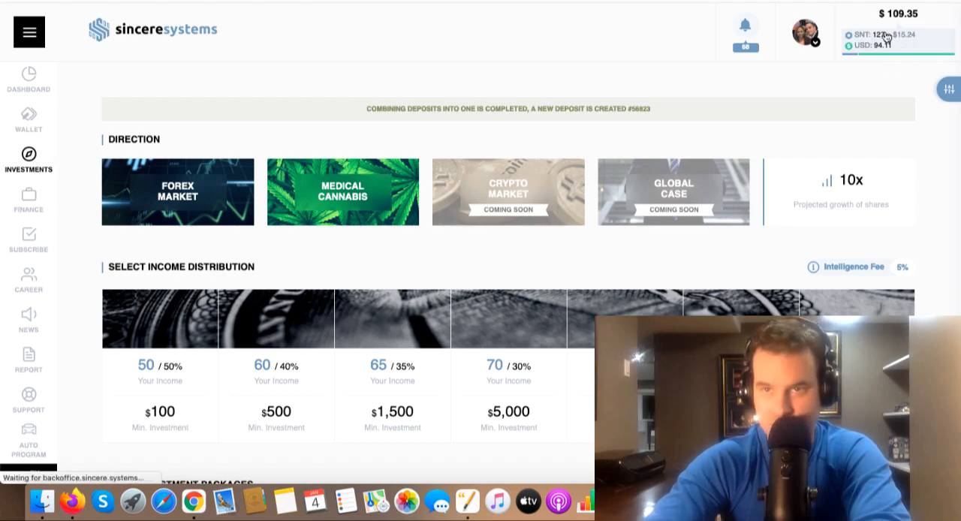
Preview exchanging 127 SNT for 15.24 USD on the Finance page, then return to Investments
{"action": "left_click", "coordinate": [29, 199]}
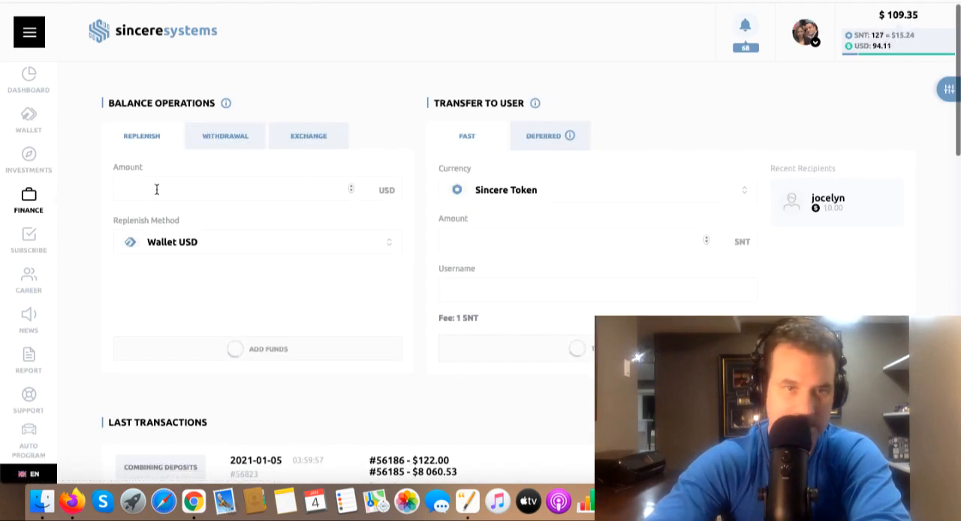
{"action": "left_click", "coordinate": [308, 136]}
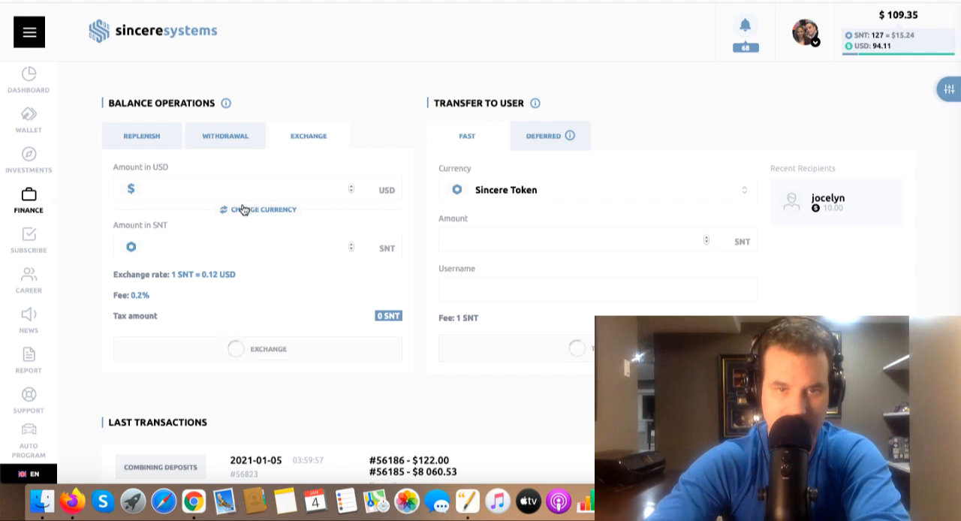
{"action": "left_click", "coordinate": [258, 210]}
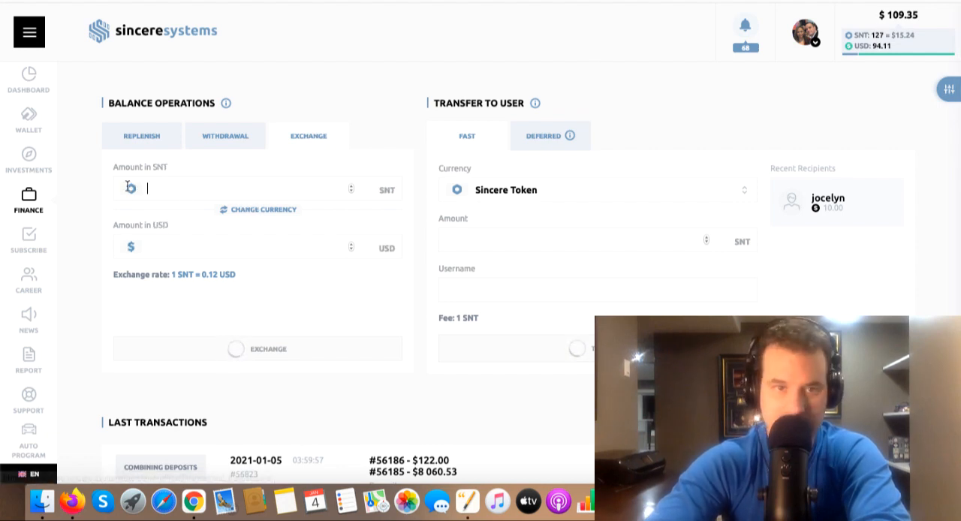
{"action": "type", "text": "127"}
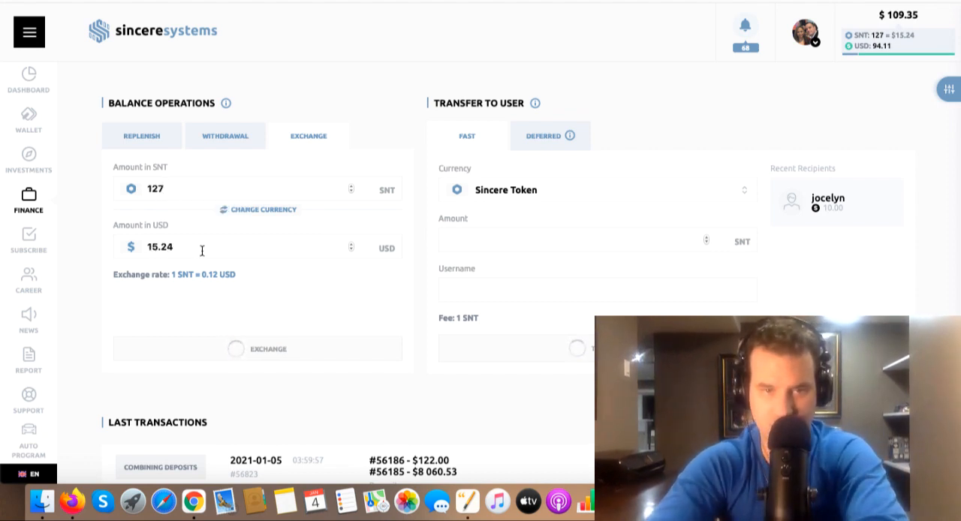
{"action": "left_click", "coordinate": [259, 348]}
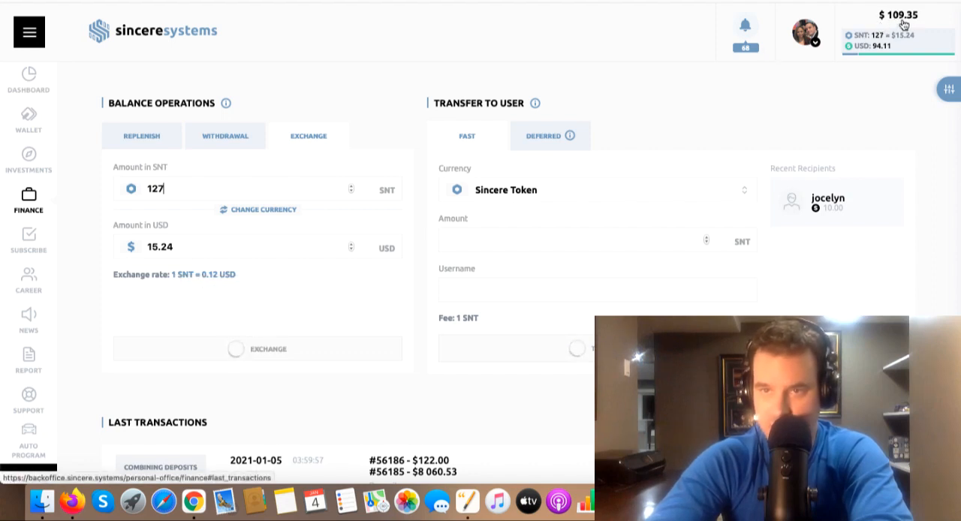
{"action": "mouse_move", "coordinate": [880, 53]}
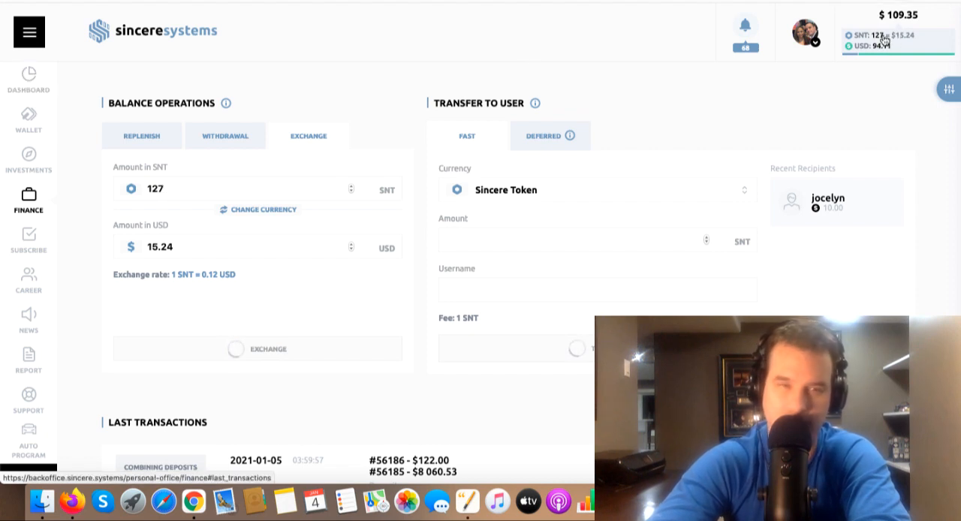
{"action": "left_click", "coordinate": [28, 158]}
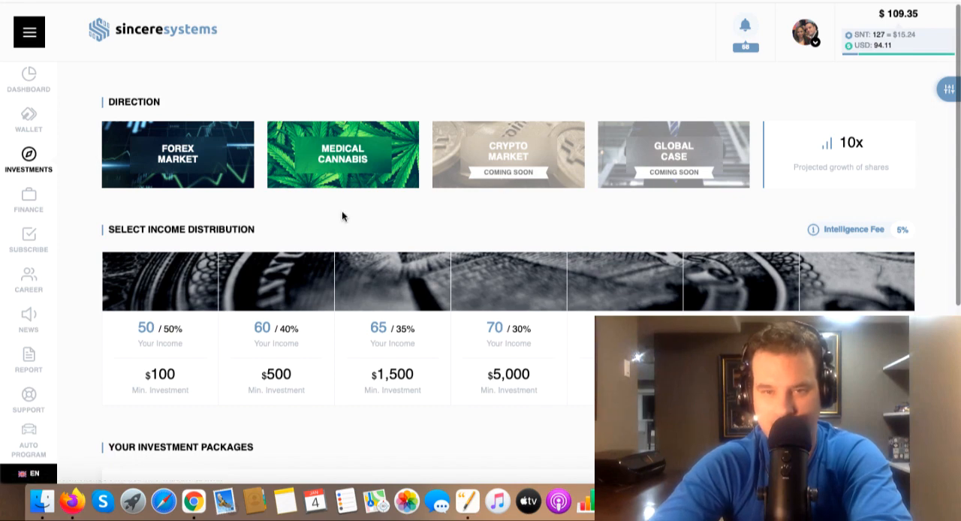
{"action": "scroll", "scroll_direction": "down", "scroll_amount": 3}
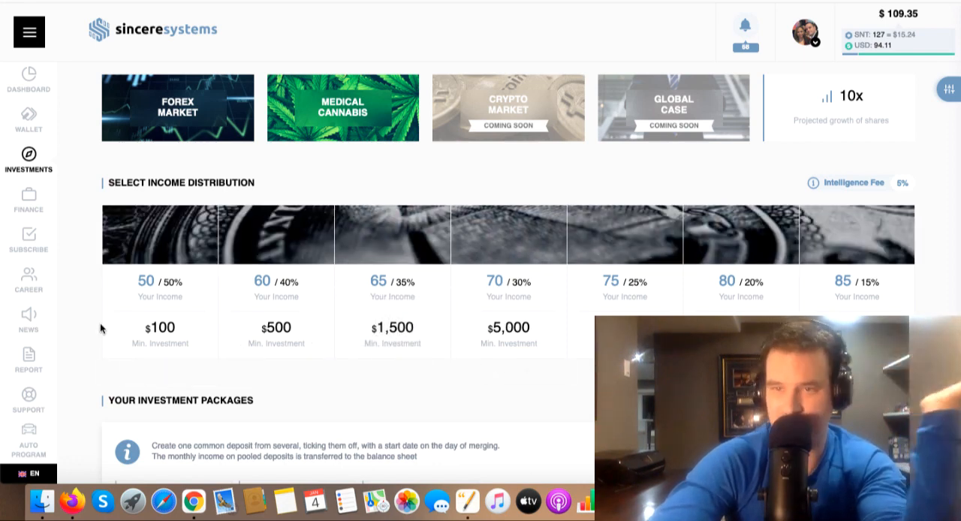
{"action": "mouse_move", "coordinate": [88, 300]}
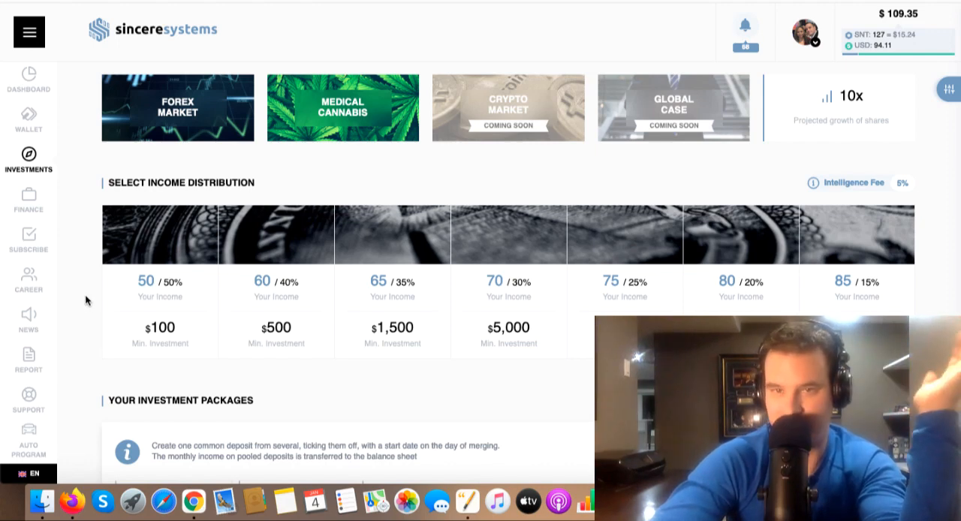
{"action": "mouse_move", "coordinate": [66, 70]}
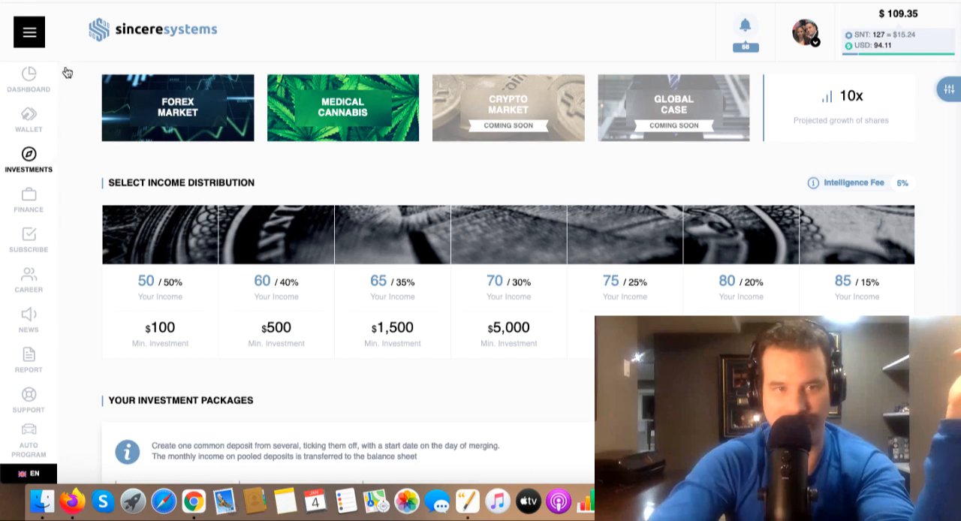
Switch to the Sincere Systems EN investment strategy calculator in Google Sheets
{"action": "left_click", "coordinate": [27, 81]}
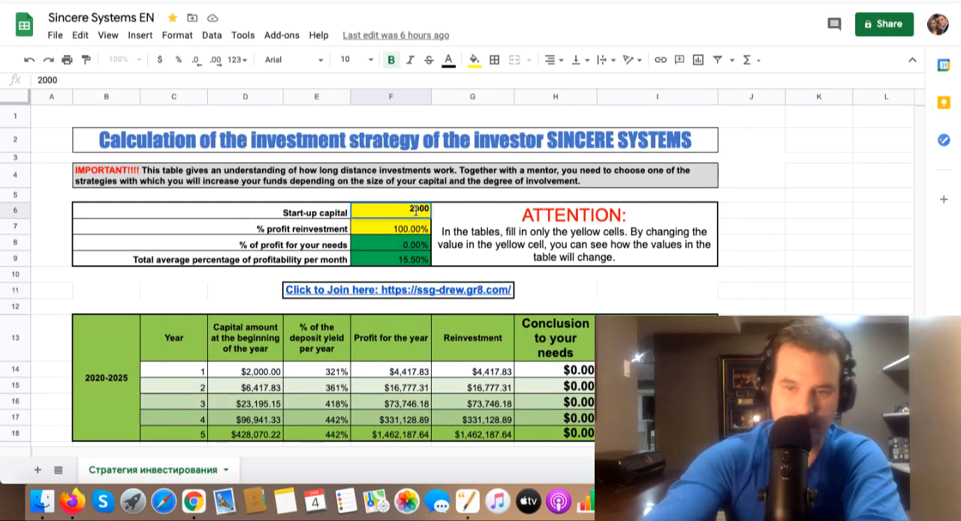
Replace the start-up capital with 8,290, projecting $11,317,452.39 by year five
{"action": "key", "text": "Delete"}
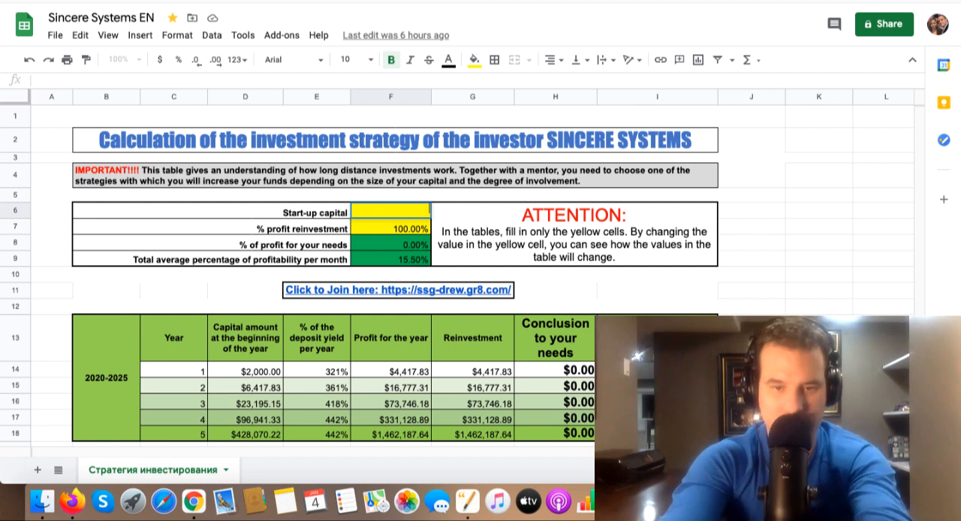
{"action": "type", "text": "8300"}
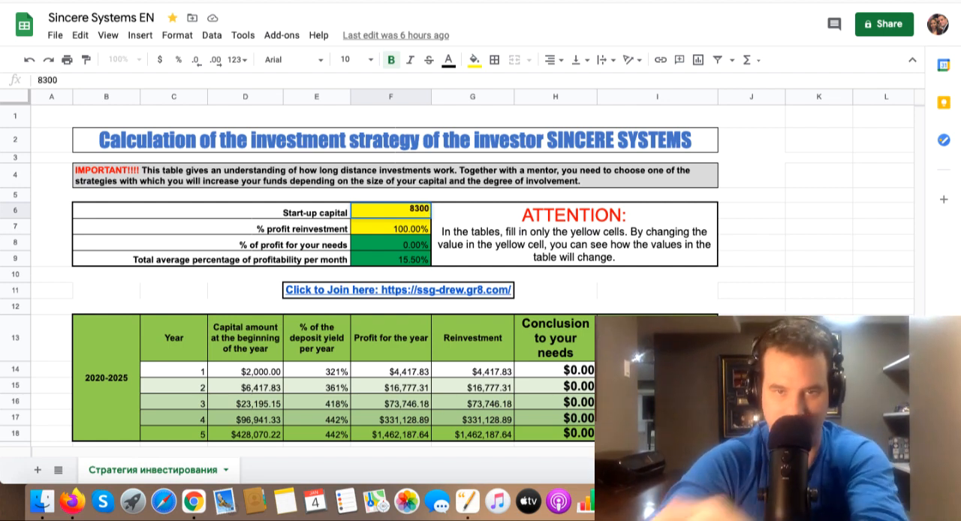
{"action": "type", "text": "8"}
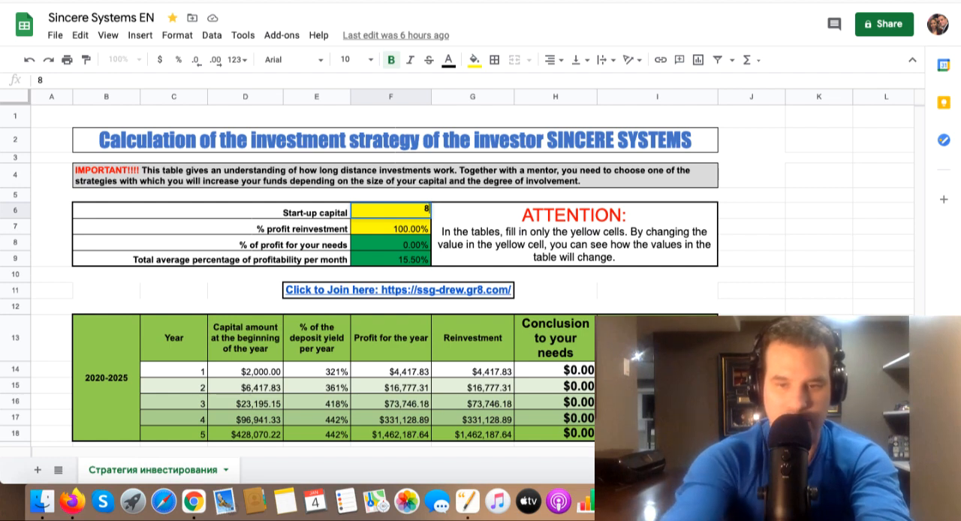
{"action": "type", "text": "290.00"}
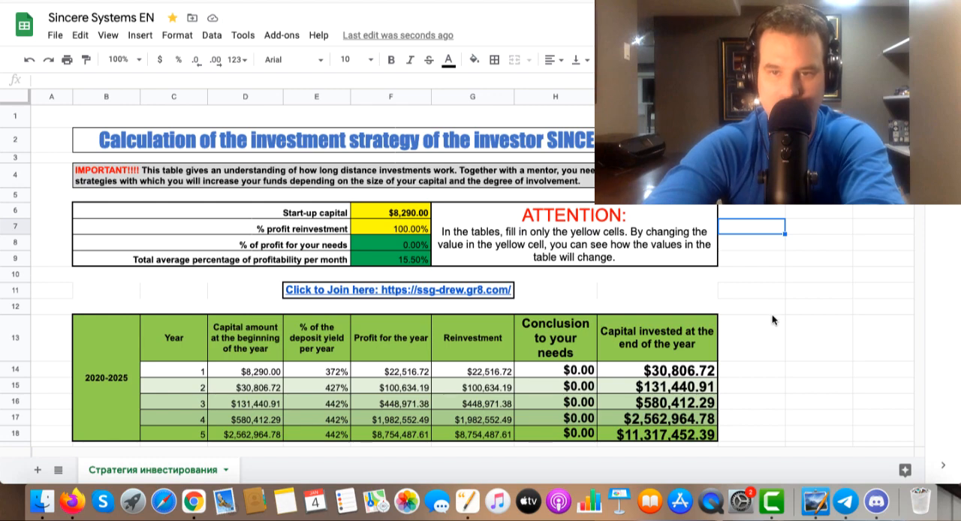
{"action": "scroll", "scroll_direction": "down", "scroll_amount": 3}
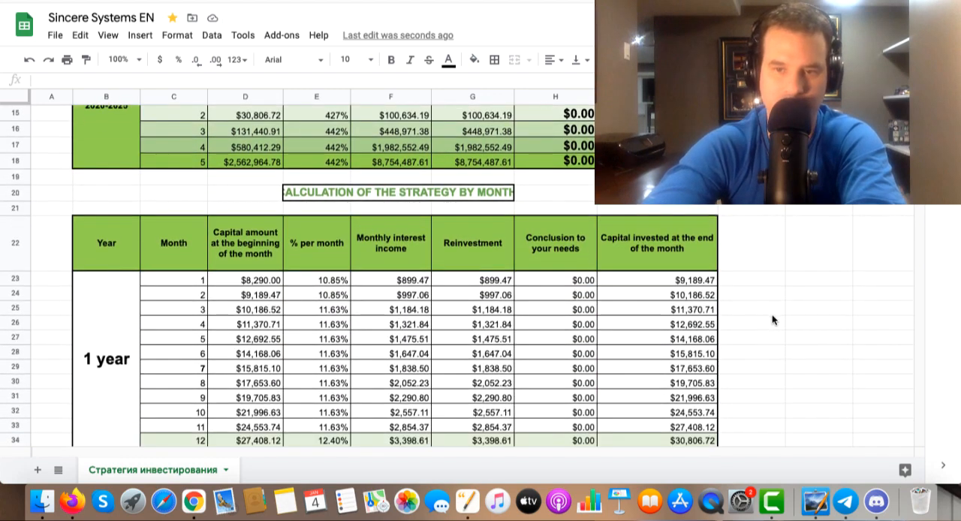
{"action": "scroll", "scroll_direction": "down", "scroll_amount": 3}
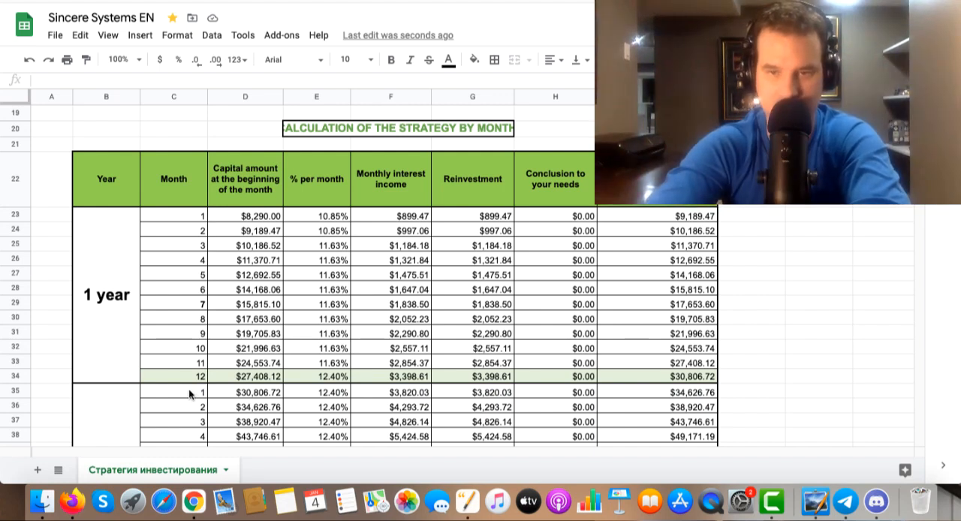
{"action": "mouse_move", "coordinate": [204, 394]}
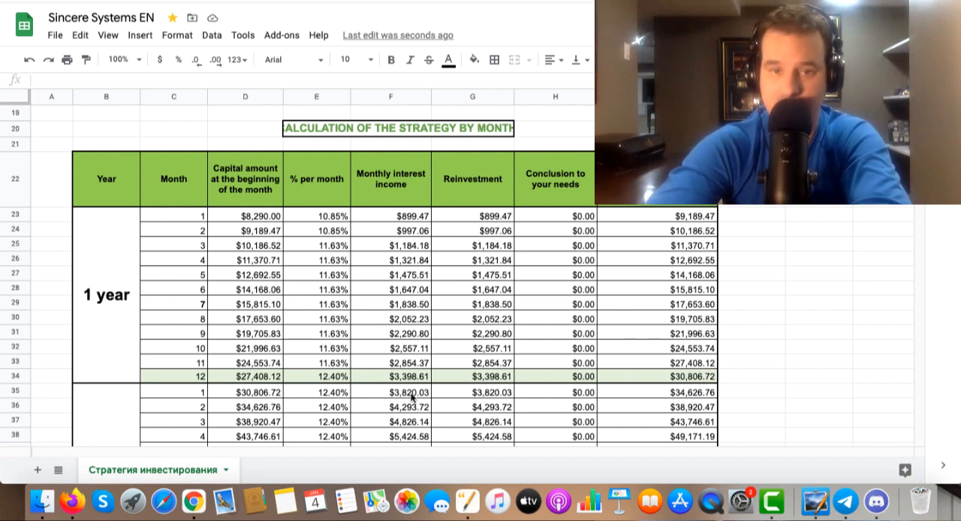
{"action": "left_click", "coordinate": [72, 502]}
{"action": "type", "text": "3"}
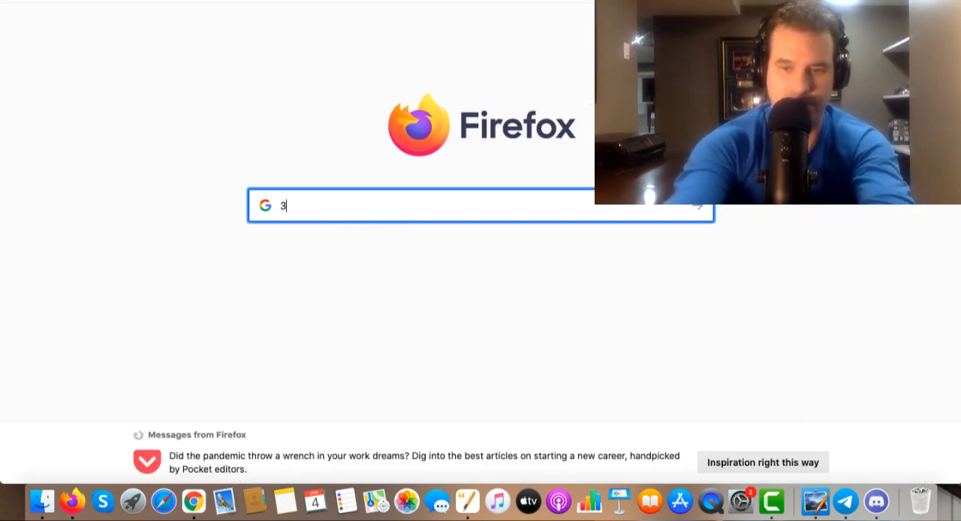
Search Google for a 3,800 USD currency conversion
{"action": "type", "text": "800 usd t"}
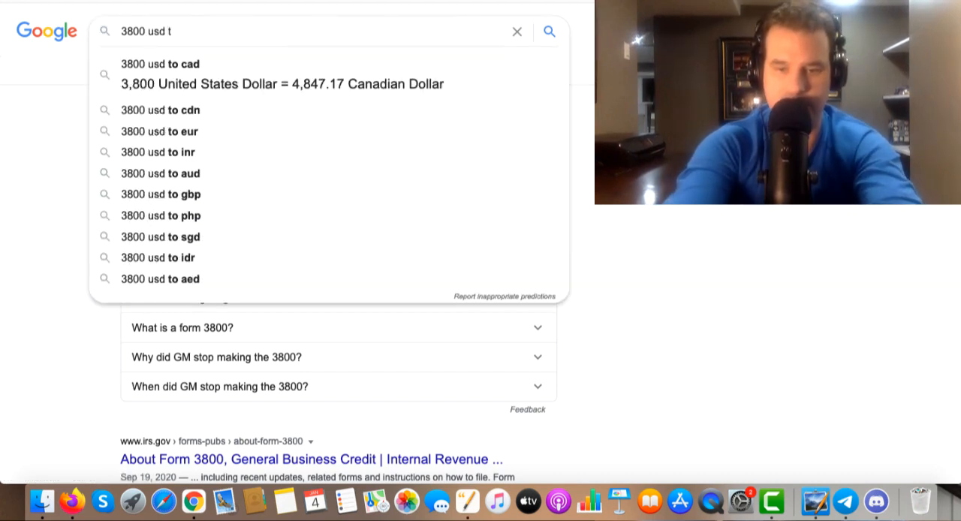
{"action": "left_click", "coordinate": [159, 63]}
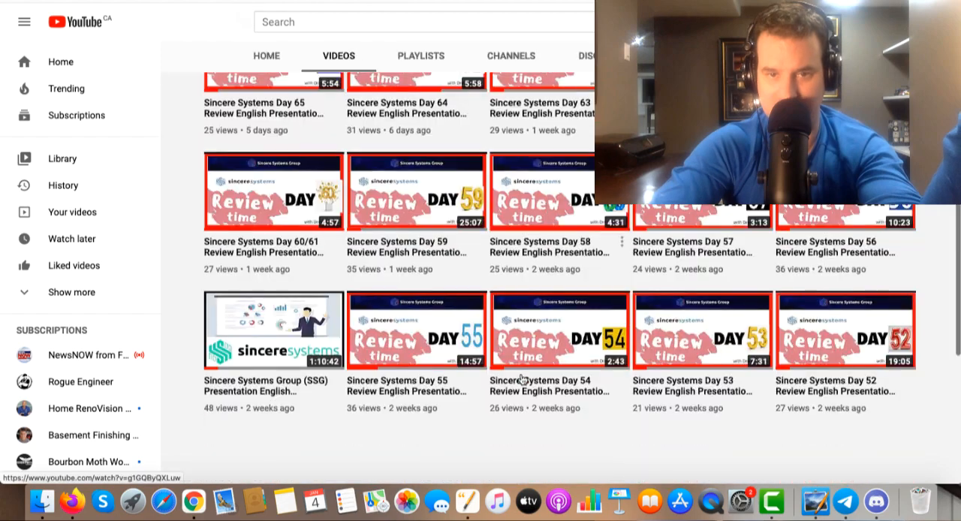
Scroll the channel's Videos tab down to the Day 18–13 review videos
{"action": "scroll", "scroll_direction": "down", "scroll_amount": 3}
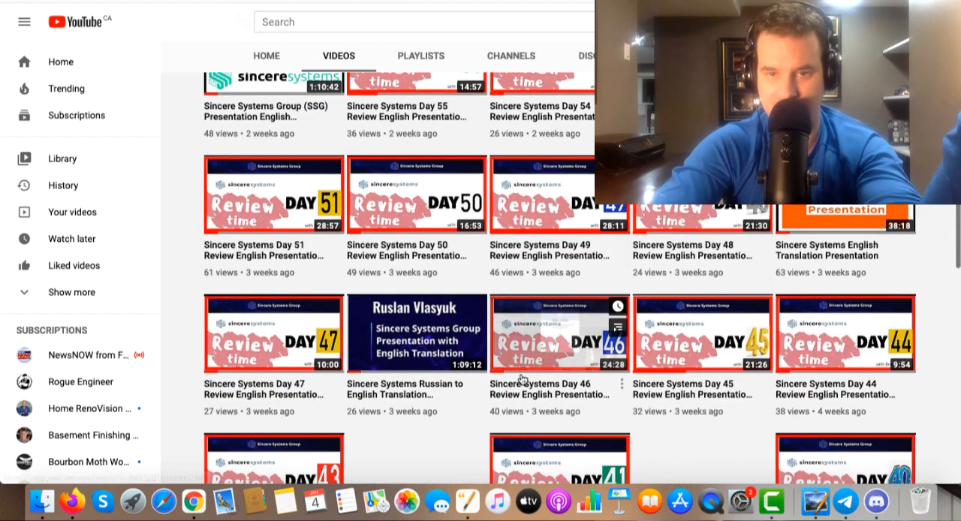
{"action": "scroll", "scroll_direction": "down", "scroll_amount": 3}
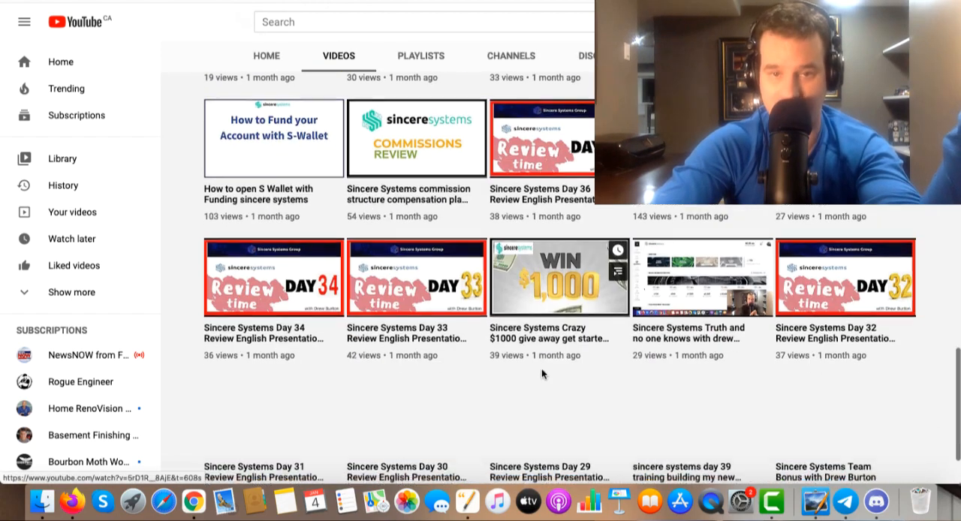
{"action": "scroll", "scroll_direction": "down", "scroll_amount": 3}
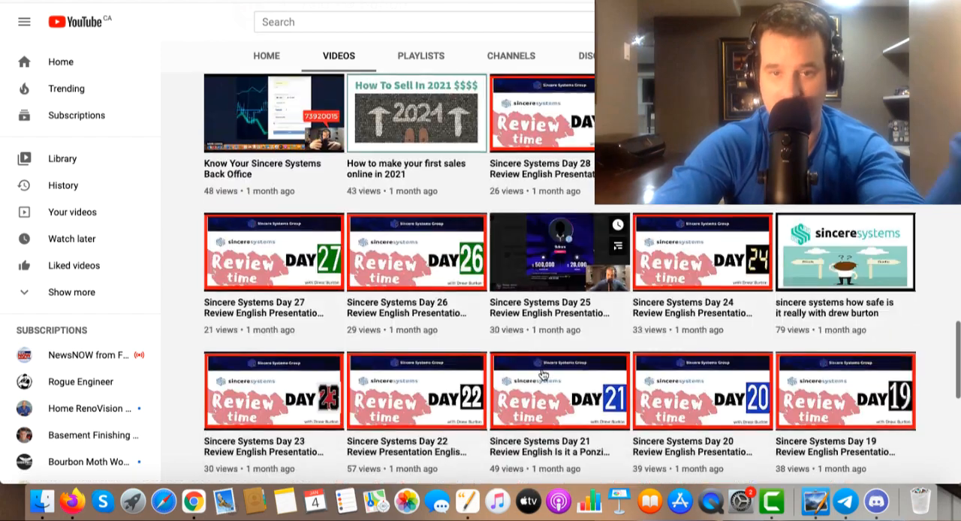
{"action": "scroll", "scroll_direction": "down", "scroll_amount": 3}
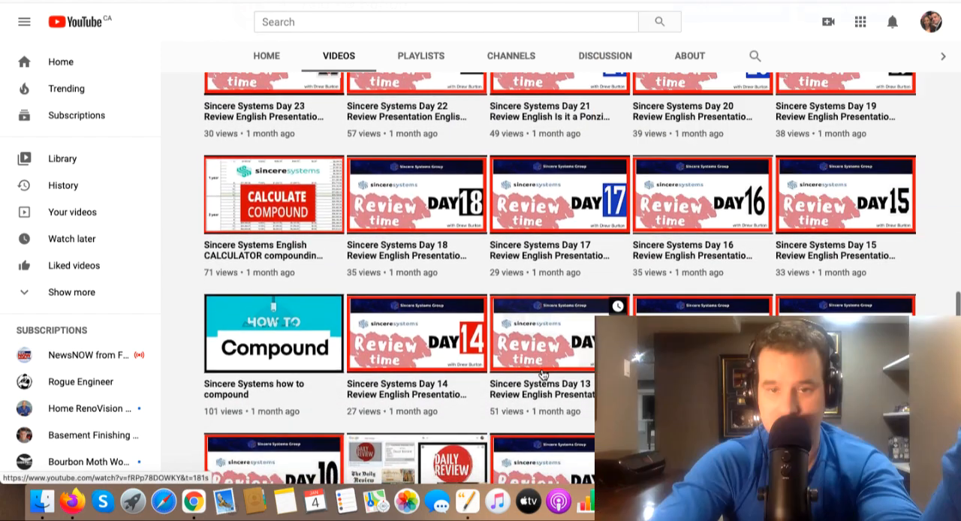
{"action": "scroll", "scroll_direction": "down", "scroll_amount": 3}
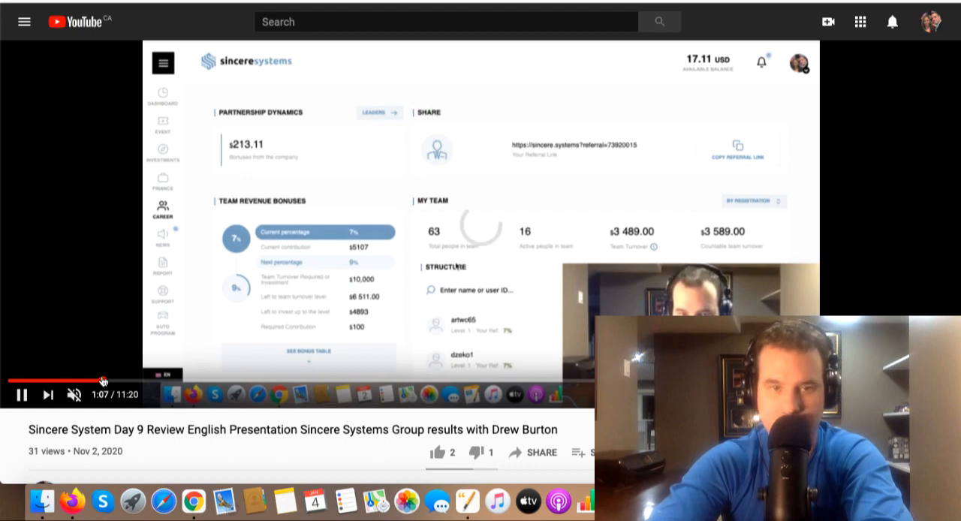
Play the Sincere System Day 9 Review video showing the back office dashboard
{"action": "left_click", "coordinate": [162, 97]}
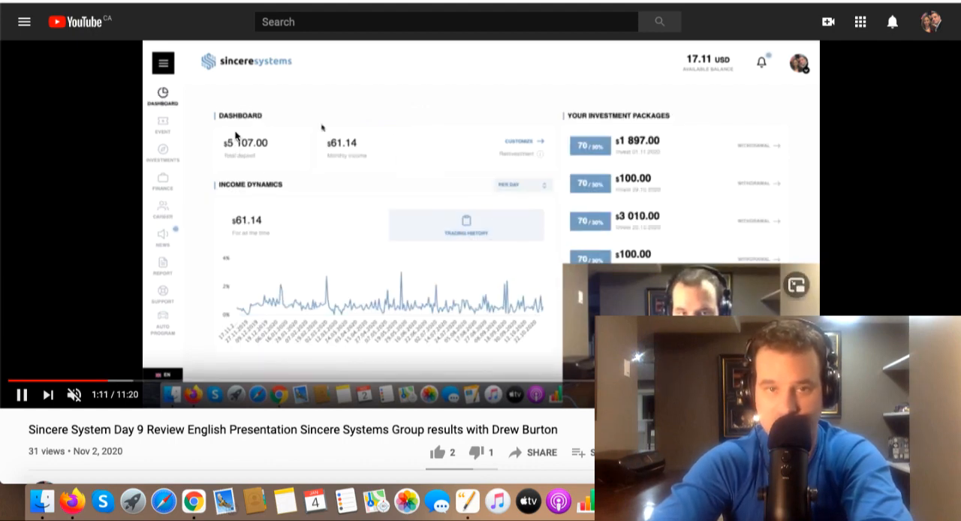
{"action": "mouse_move", "coordinate": [164, 500]}
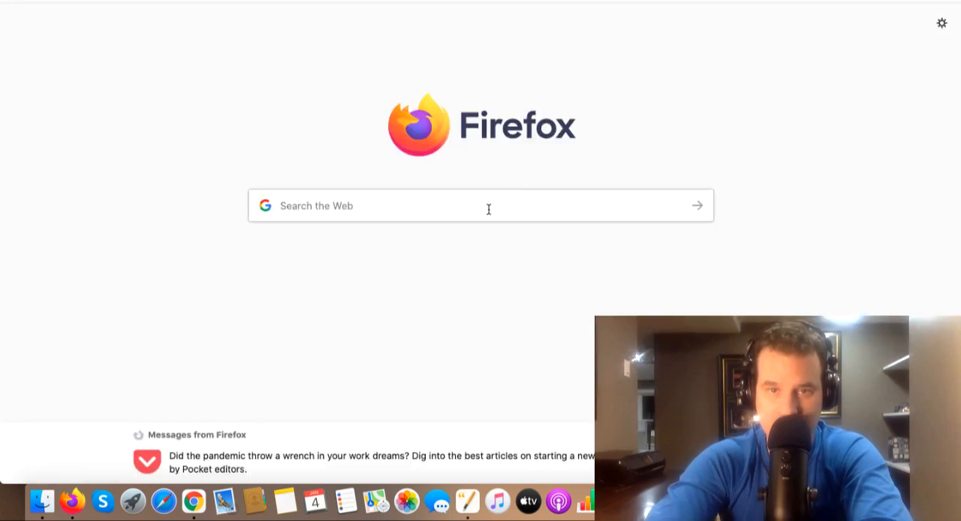
Enter the back office address to load the live dashboard with its $8,182.53 total deposit
{"action": "type", "text": "9"}
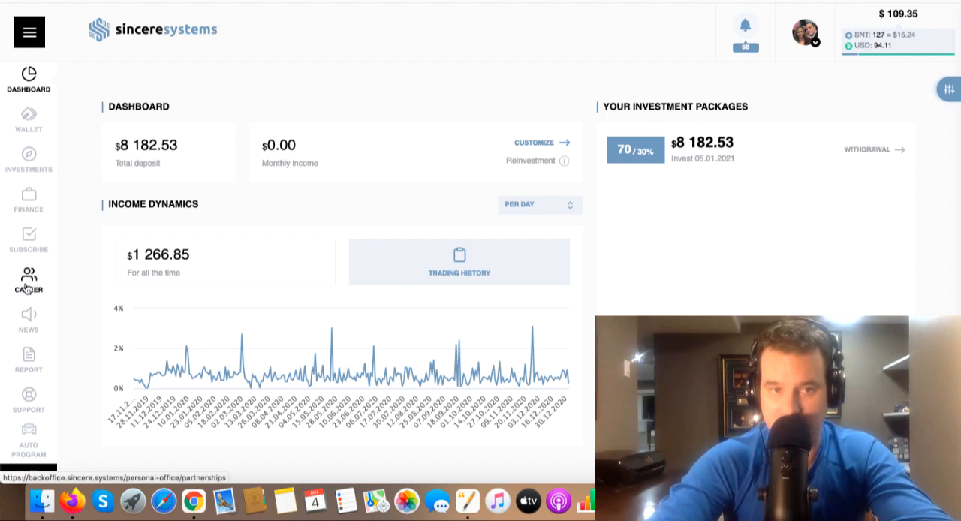
Go to the Career page from the left sidebar to see partnership and team revenue bonuses
{"action": "left_click", "coordinate": [28, 279]}
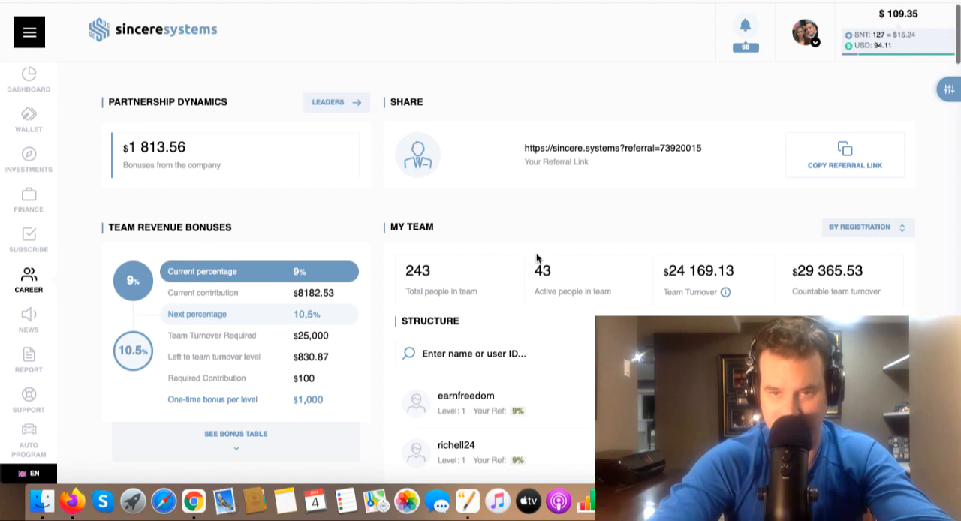
{"action": "mouse_move", "coordinate": [558, 288]}
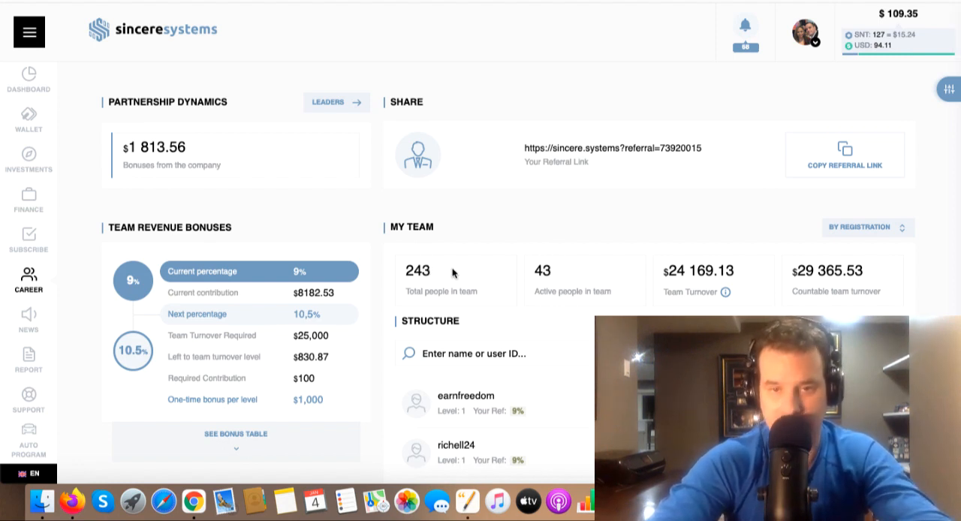
{"action": "mouse_move", "coordinate": [381, 278]}
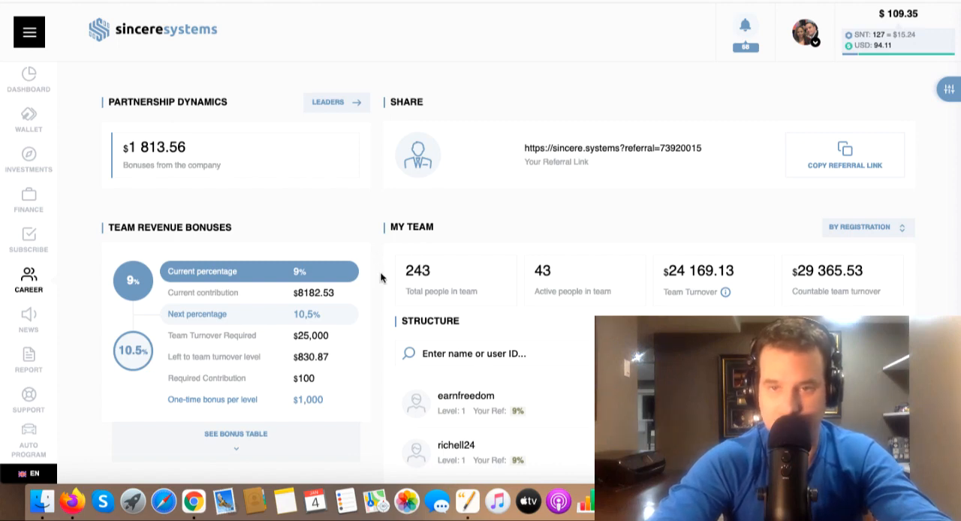
{"action": "mouse_move", "coordinate": [329, 360]}
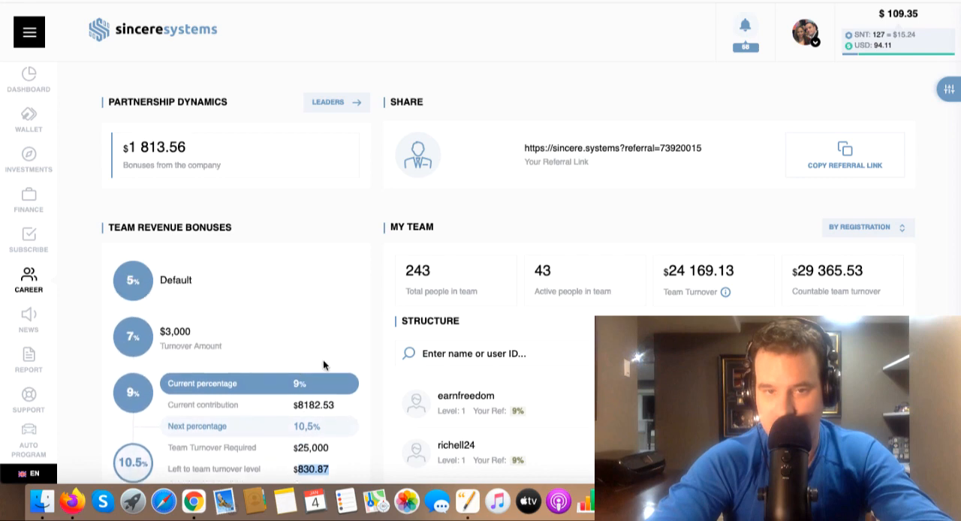
Scroll the Career page down to the My Team Structure member list
{"action": "scroll", "scroll_direction": "down", "scroll_amount": 3}
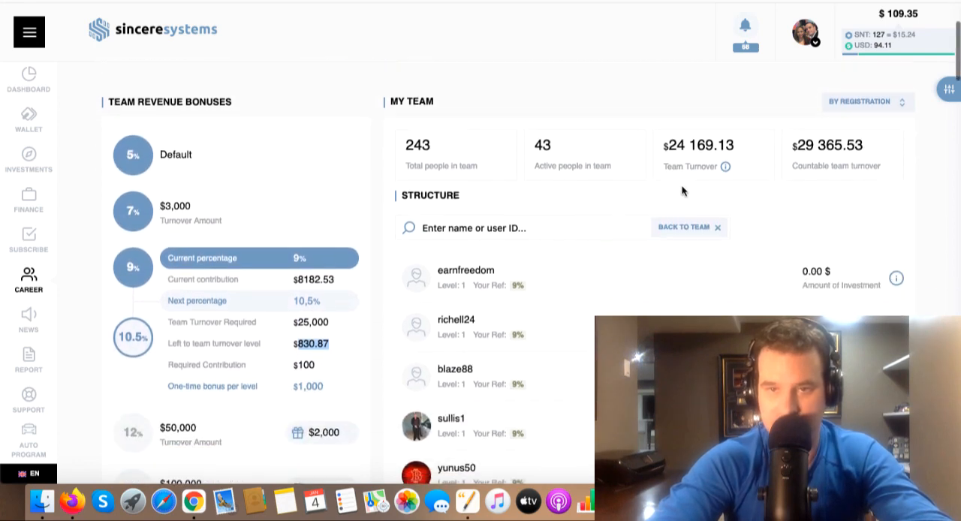
{"action": "mouse_move", "coordinate": [323, 362]}
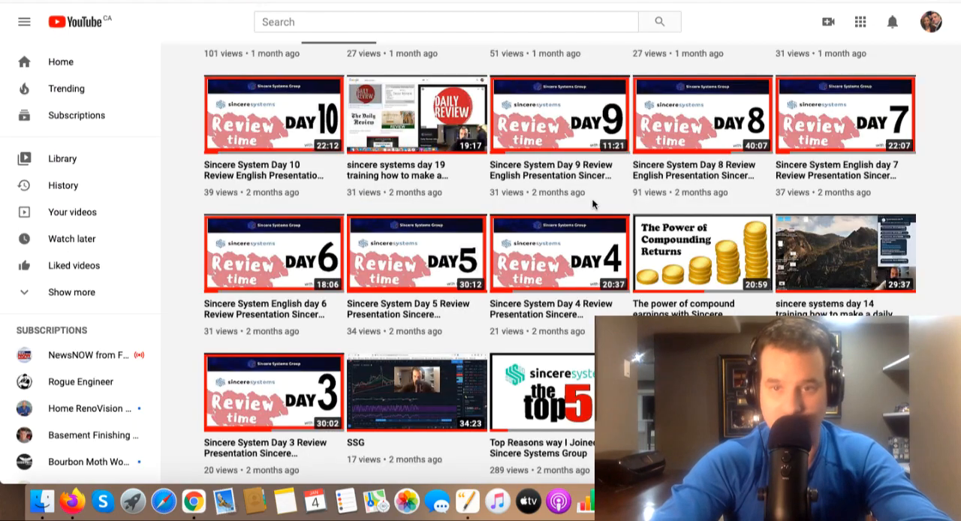
Scroll the channel's Videos list down past the Day 10–3 reviews to the oldest training videos
{"action": "scroll", "scroll_direction": "down", "scroll_amount": 3}
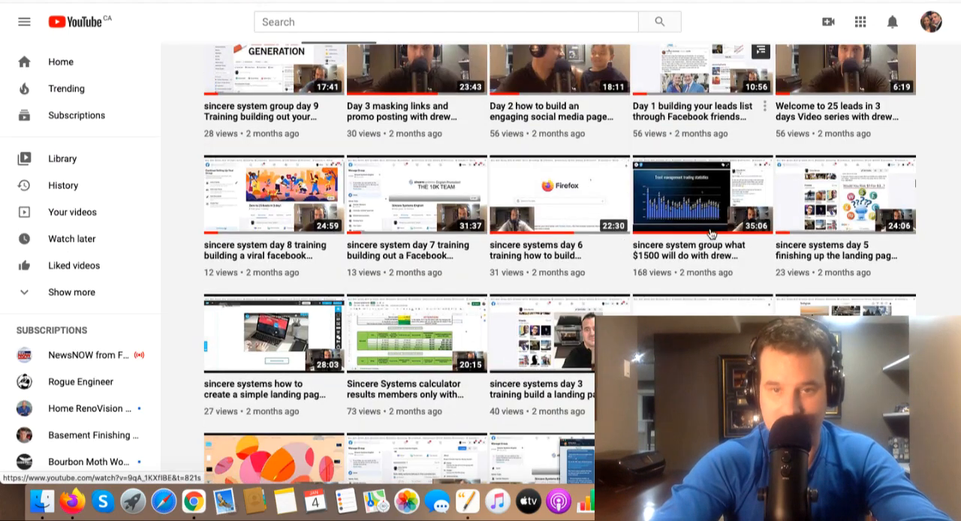
{"action": "scroll", "scroll_direction": "down", "scroll_amount": 3}
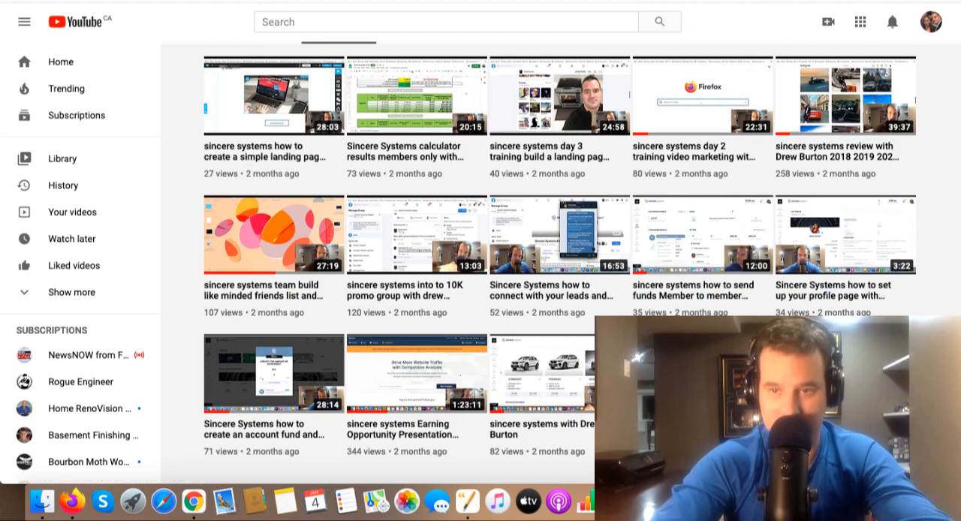
{"action": "scroll", "scroll_direction": "down", "scroll_amount": 3}
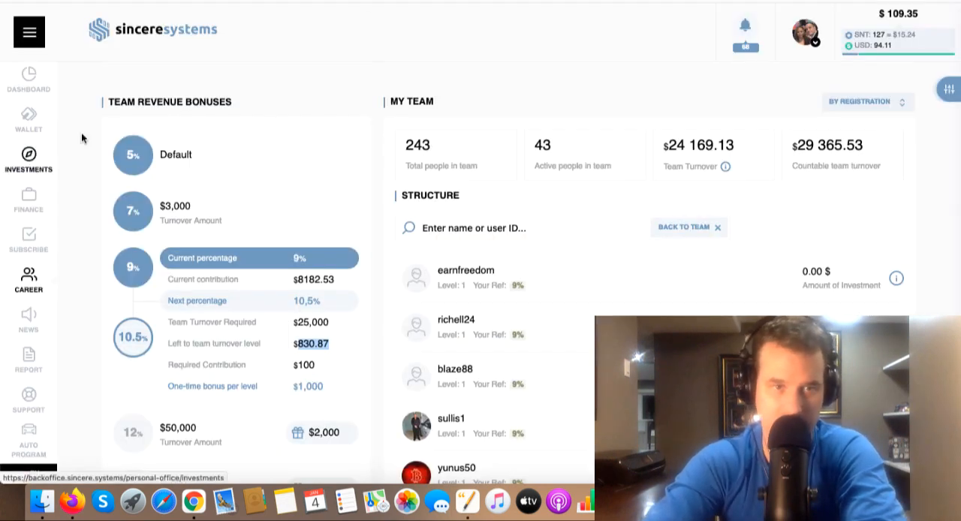
Go to the Investments page showing market directions and income distribution tiers
{"action": "left_click", "coordinate": [29, 159]}
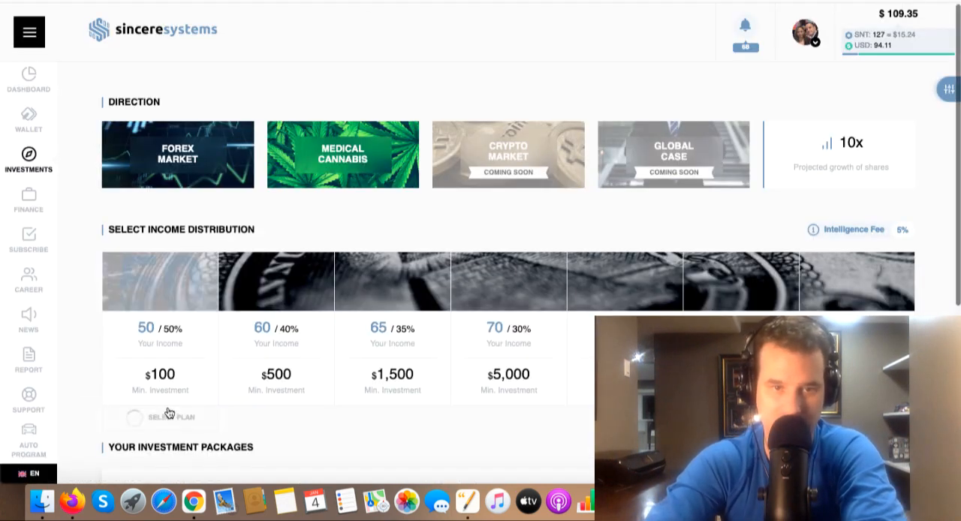
{"action": "left_click", "coordinate": [160, 417]}
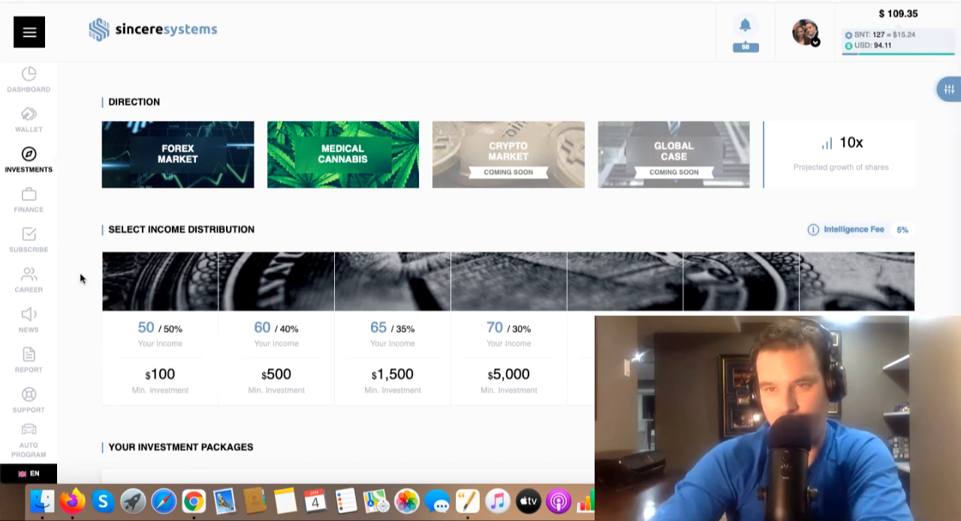
{"action": "mouse_move", "coordinate": [83, 291]}
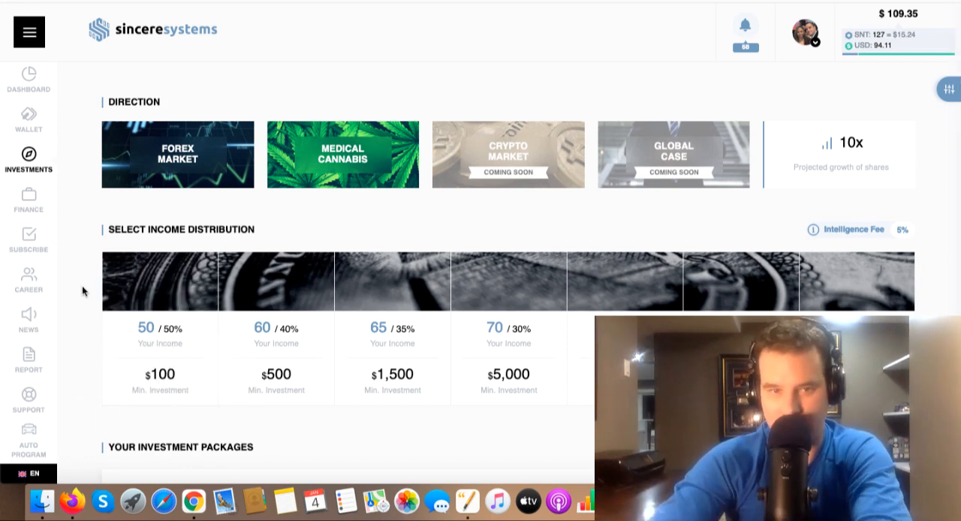
{"action": "mouse_move", "coordinate": [87, 326]}
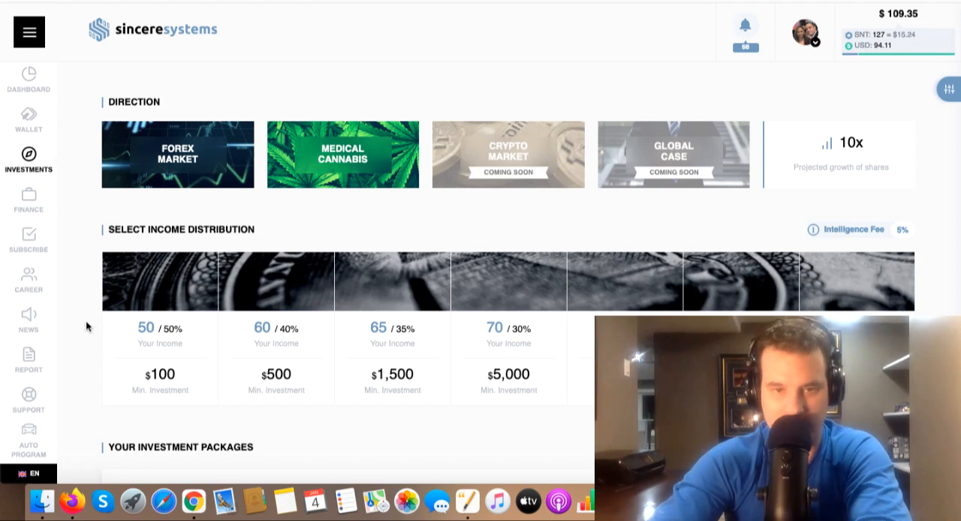